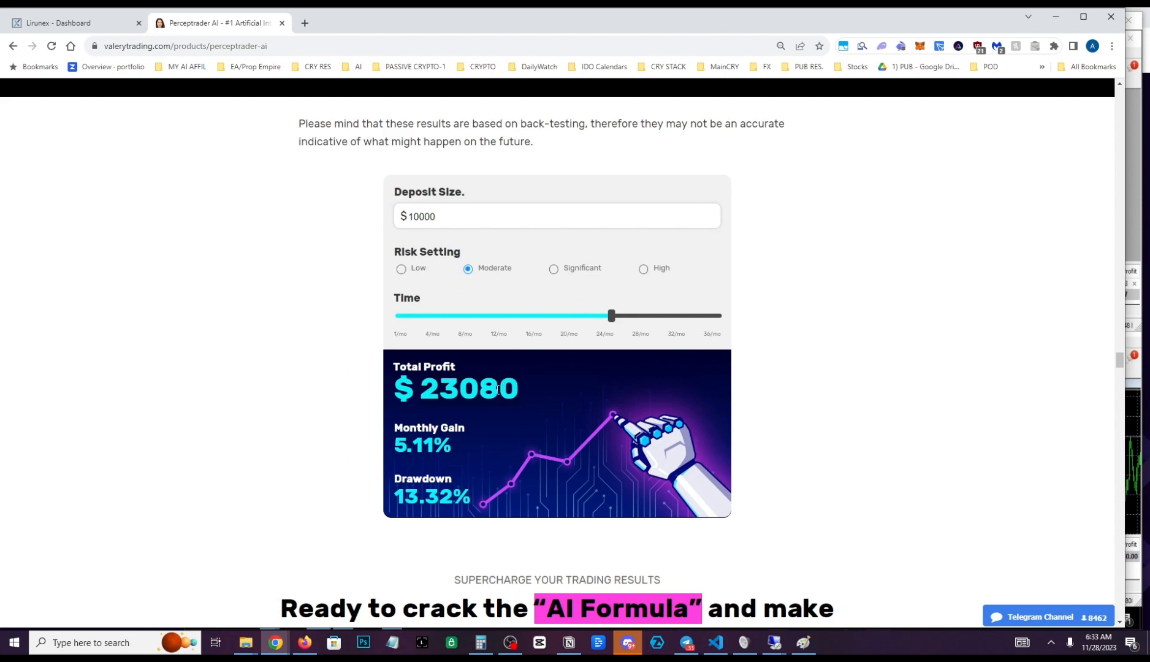
Open the Lirunex Dashboard tab to view the All Accounts balances and equity table
left_click(70, 23)
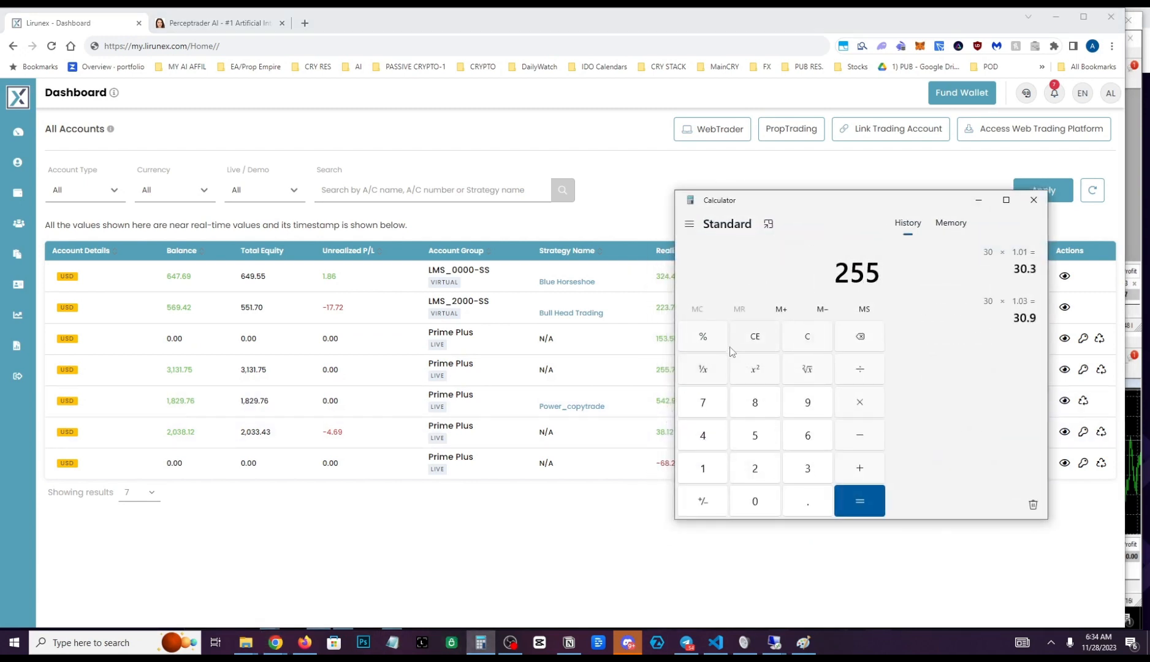
left_click(859, 501)
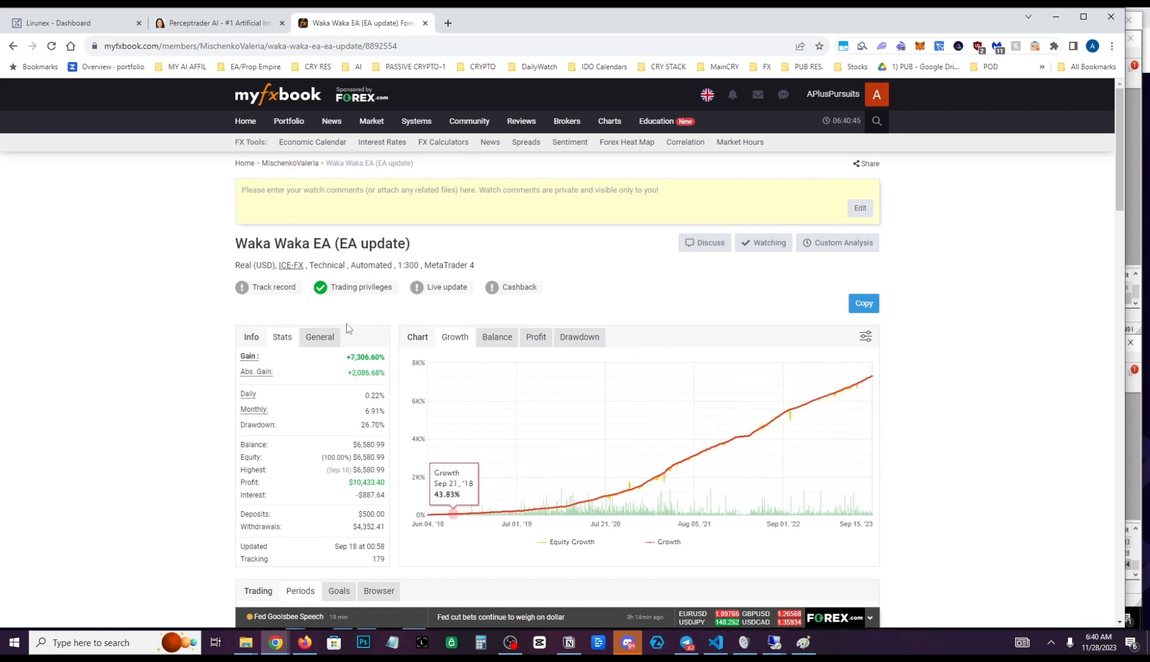
mouse_move(477, 513)
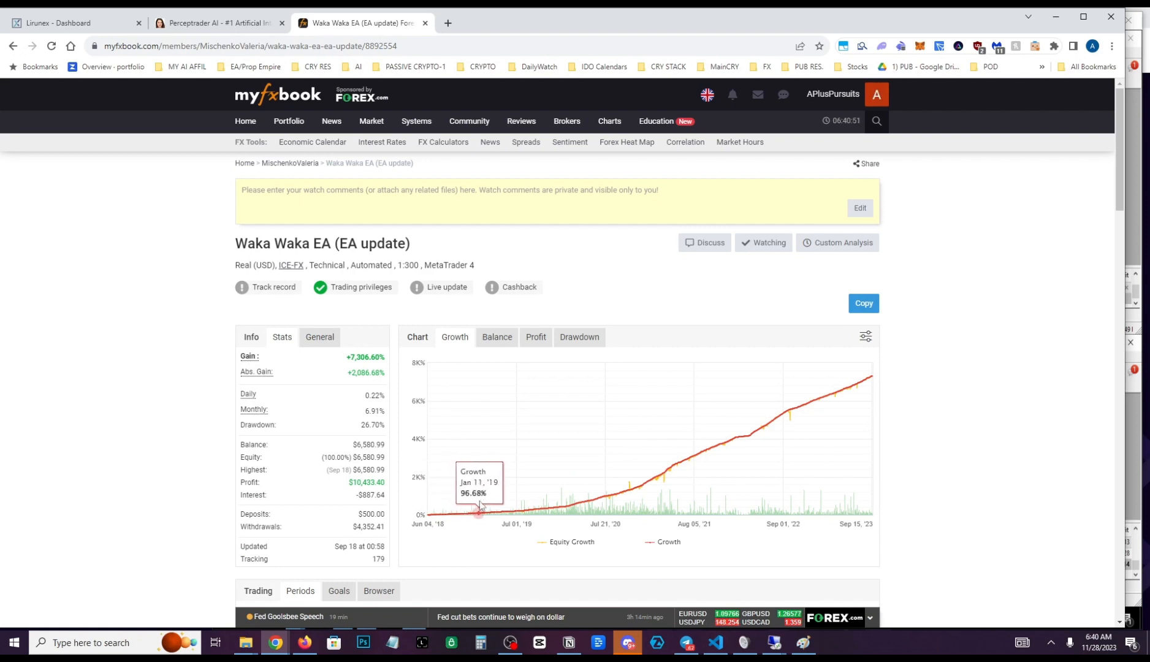